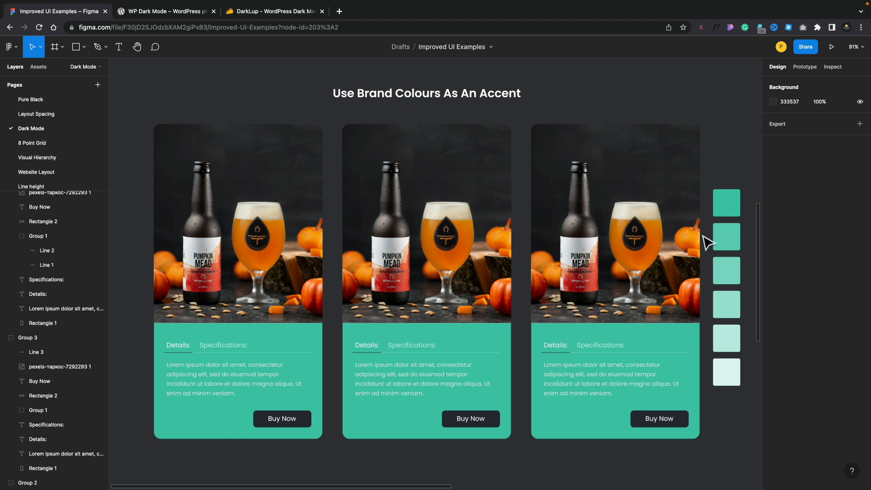
{"action": "mouse_move", "coordinate": [137, 305]}
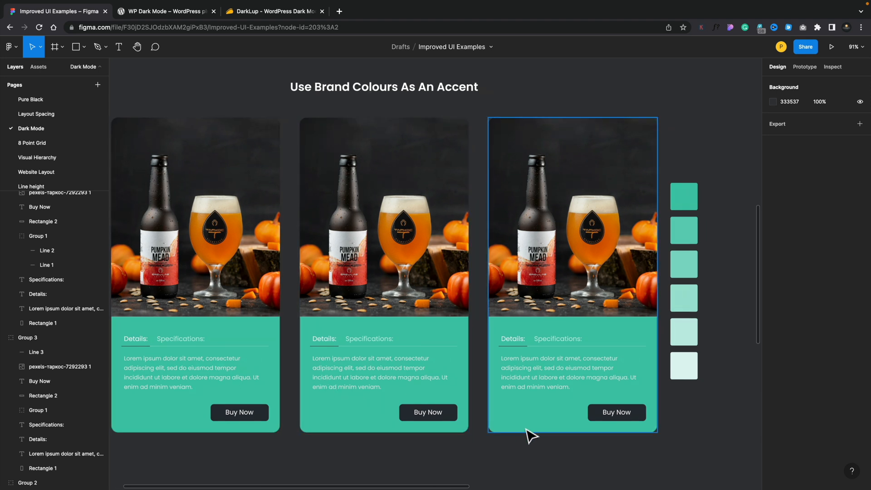
{"action": "mouse_move", "coordinate": [532, 424]}
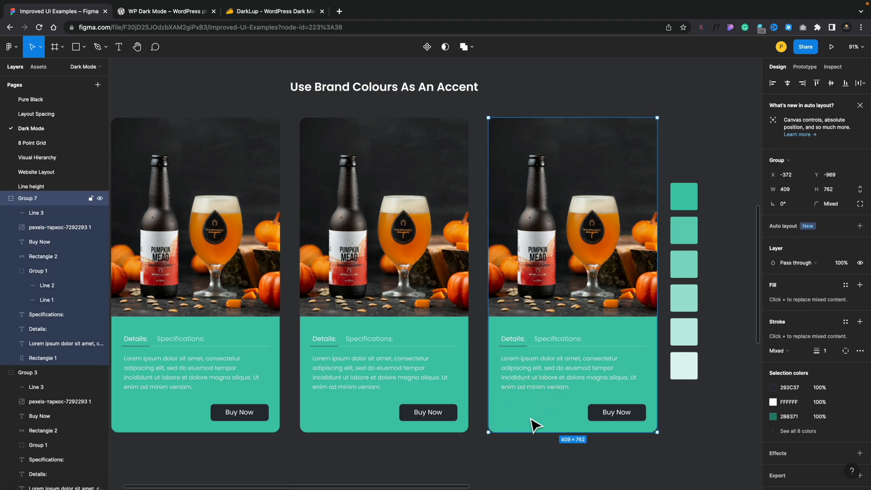
{"action": "mouse_move", "coordinate": [553, 416]}
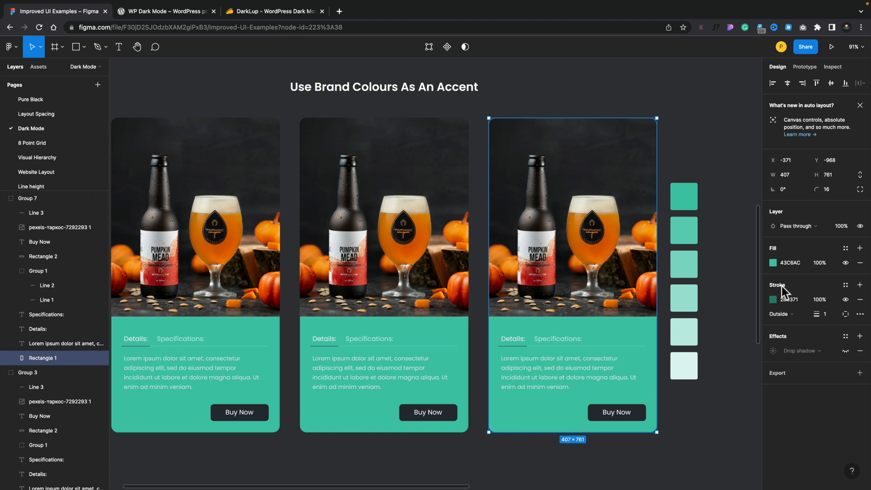
- Set the third card's background to dark gray and the Buy Now button fill to teal
{"action": "left_click", "coordinate": [772, 299]}
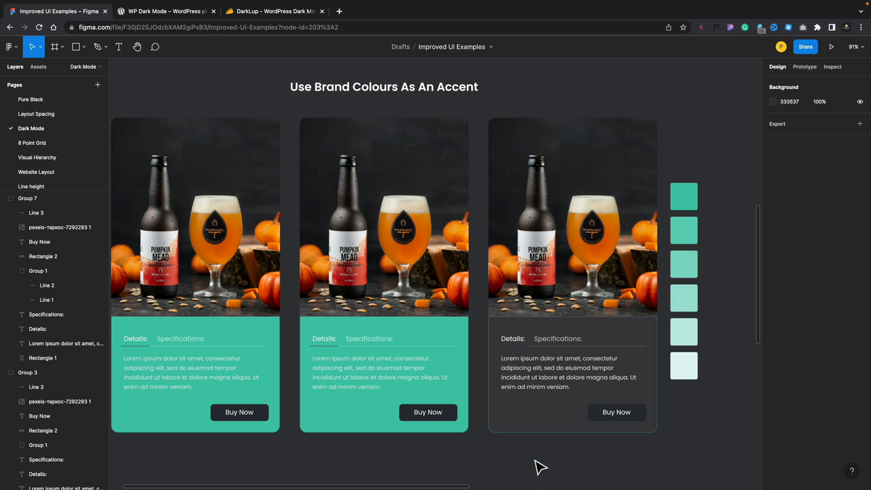
{"action": "mouse_move", "coordinate": [589, 444]}
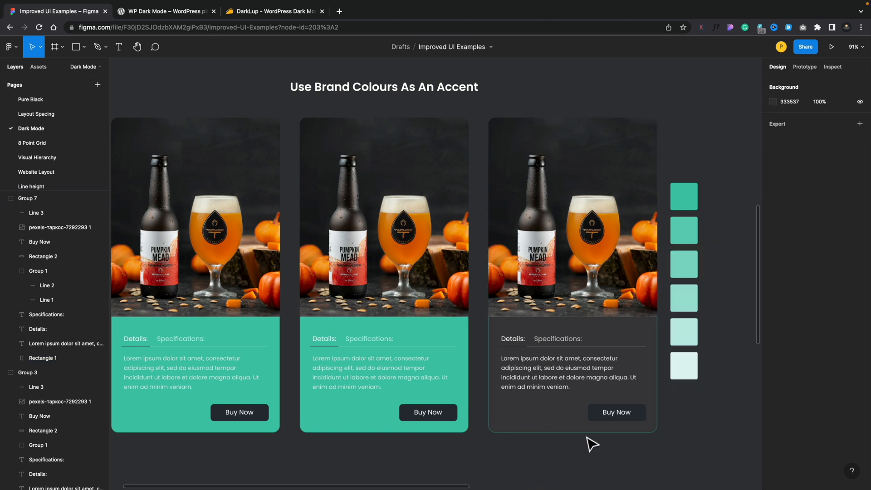
{"action": "mouse_move", "coordinate": [574, 447]}
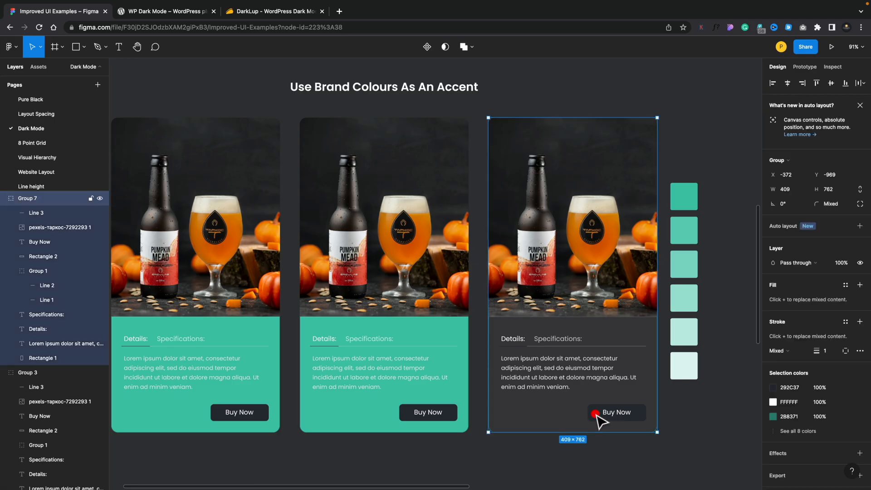
{"action": "left_click", "coordinate": [617, 412]}
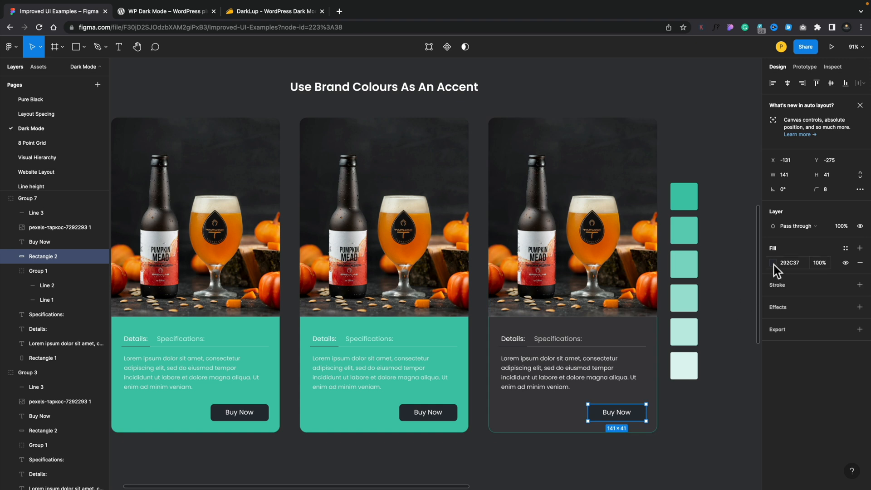
{"action": "left_click", "coordinate": [773, 262]}
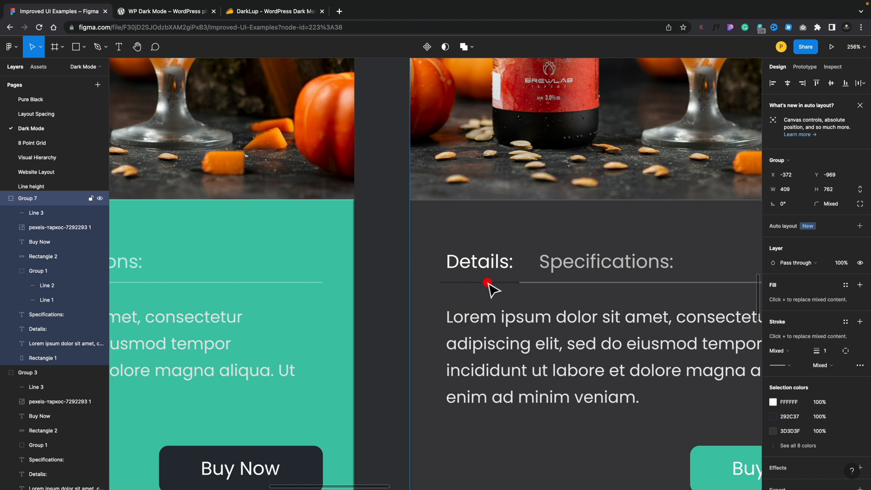
- Apply the teal document colour to Line 2 under 'Details:' on the dark card
{"action": "left_click", "coordinate": [773, 285]}
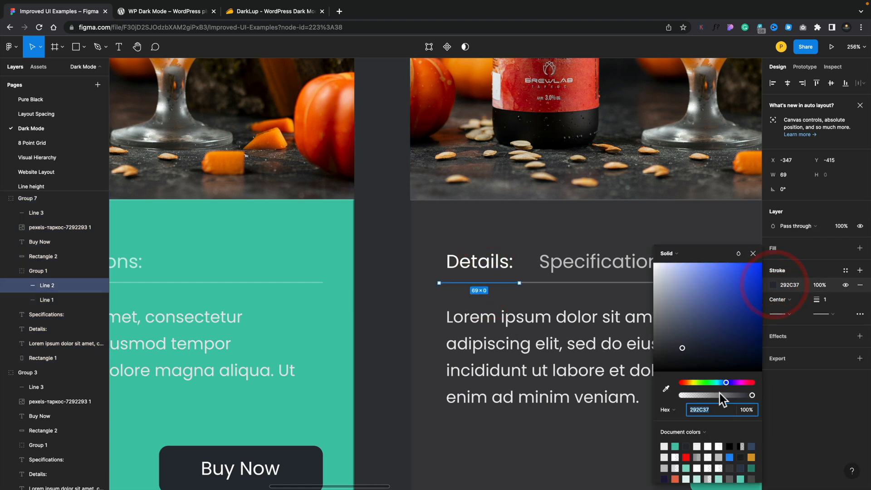
{"action": "left_click", "coordinate": [380, 340]}
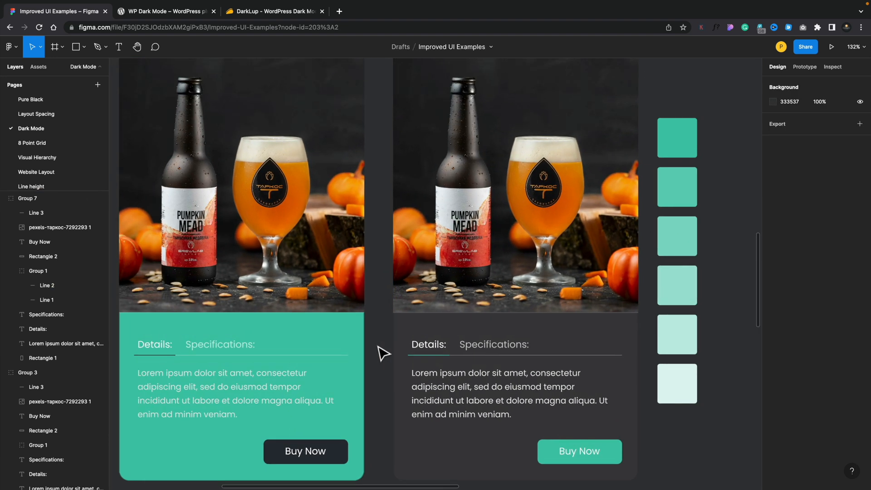
{"action": "scroll", "scroll_direction": "down", "scroll_amount": 3}
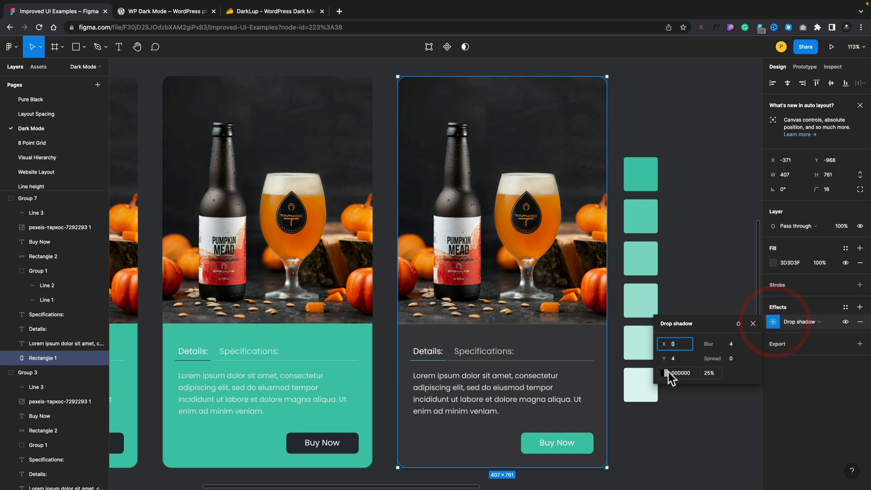
- Change the Rectangle 1 drop shadow colour to 818181 with a Y offset of 10
{"action": "left_click", "coordinate": [664, 373]}
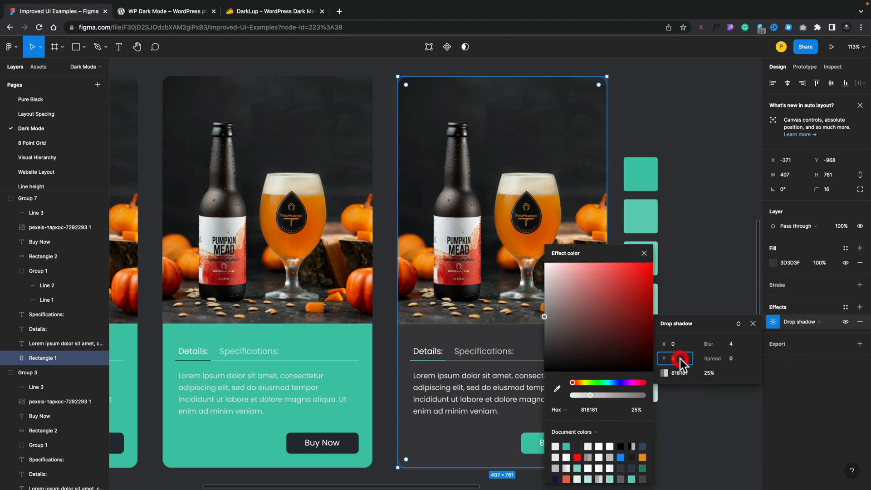
{"action": "type", "text": "10"}
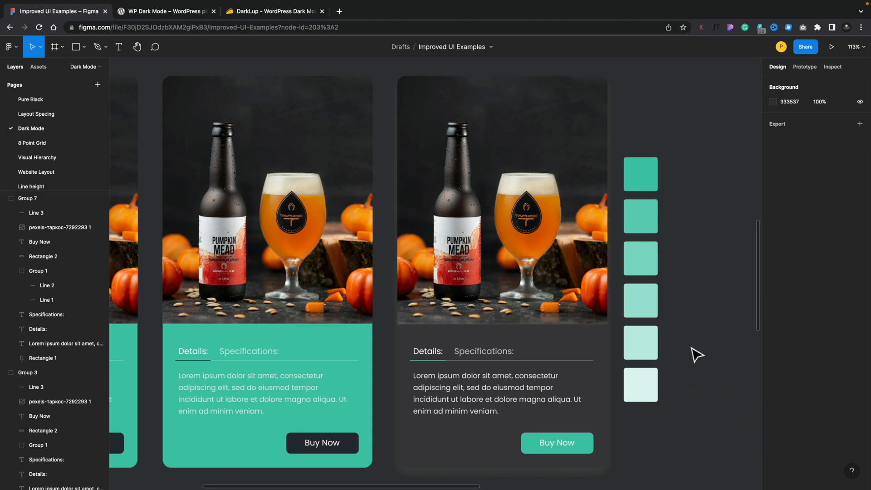
{"action": "mouse_move", "coordinate": [659, 381]}
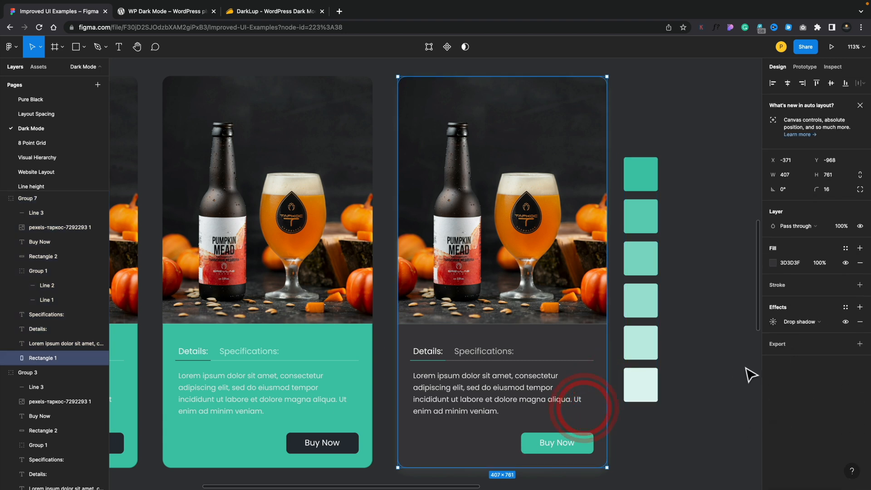
- Adjust the shade of Rectangle 1's drop shadow colour in its colour field
{"action": "left_click", "coordinate": [773, 322]}
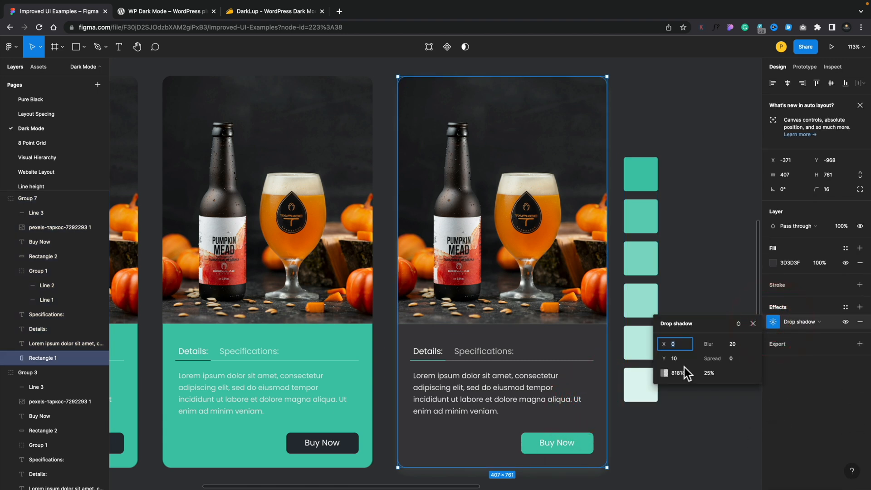
{"action": "left_click", "coordinate": [664, 373]}
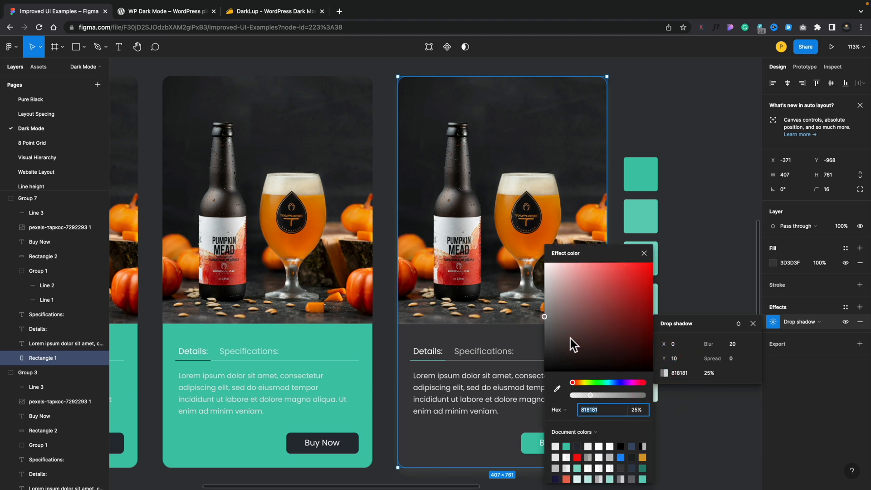
{"action": "left_click_drag", "start_coordinate": [544, 316], "coordinate": [547, 362]}
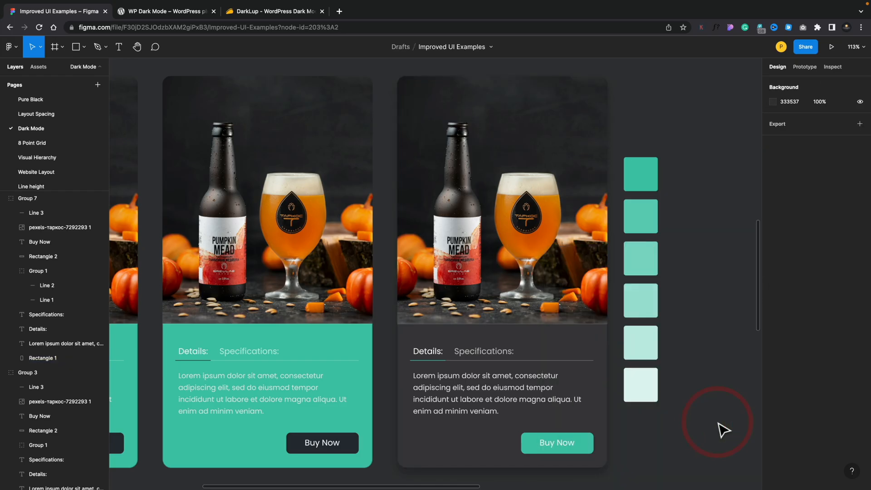
{"action": "mouse_move", "coordinate": [722, 430]}
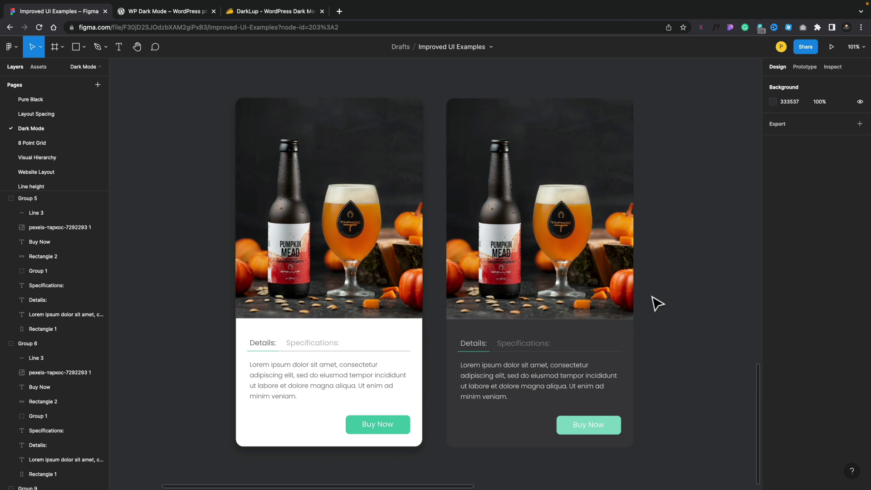
- Select the dark gray card among the white, dark gray and black variants
{"action": "left_click", "coordinate": [516, 343]}
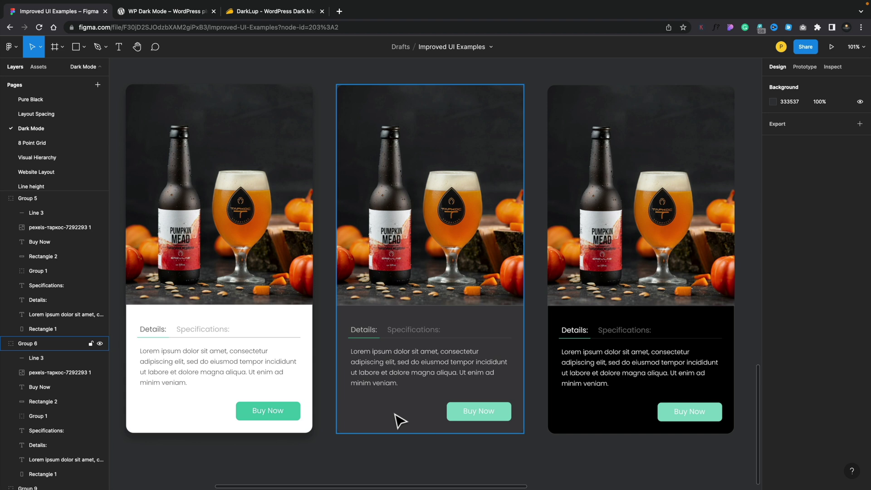
{"action": "mouse_move", "coordinate": [357, 450]}
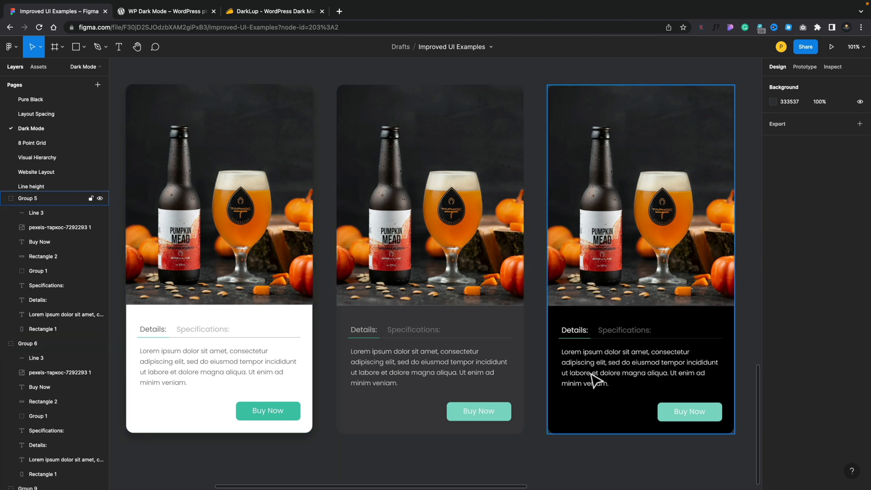
{"action": "mouse_move", "coordinate": [602, 372]}
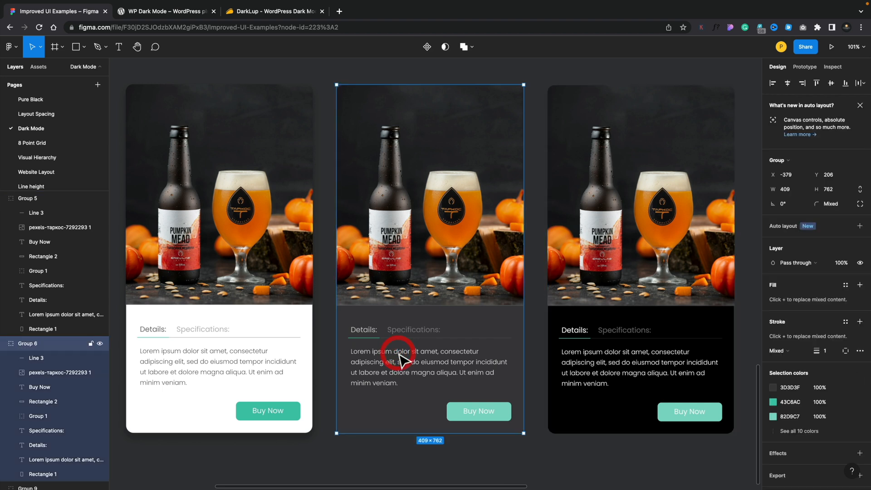
{"action": "double_click", "coordinate": [396, 364]}
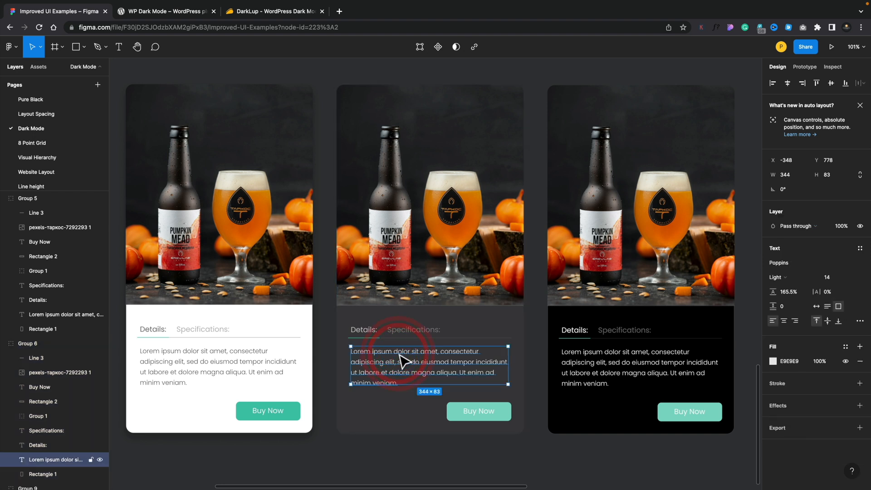
{"action": "double_click", "coordinate": [404, 365]}
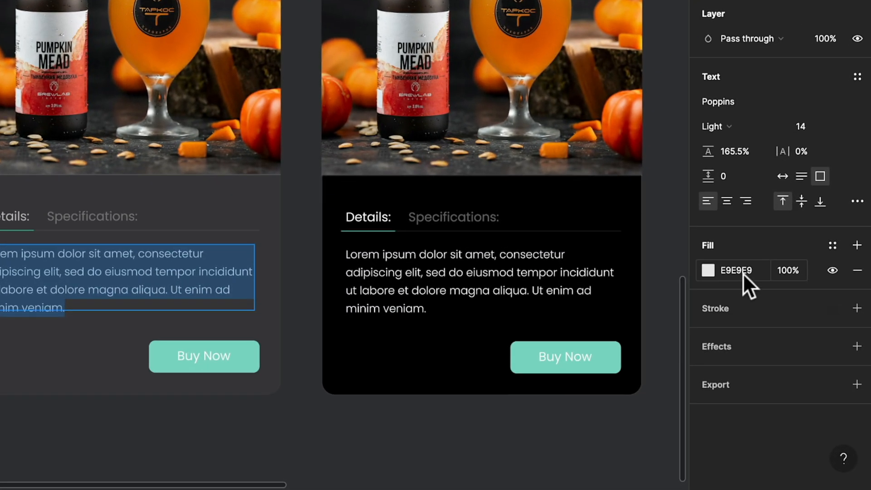
{"action": "left_click", "coordinate": [736, 270]}
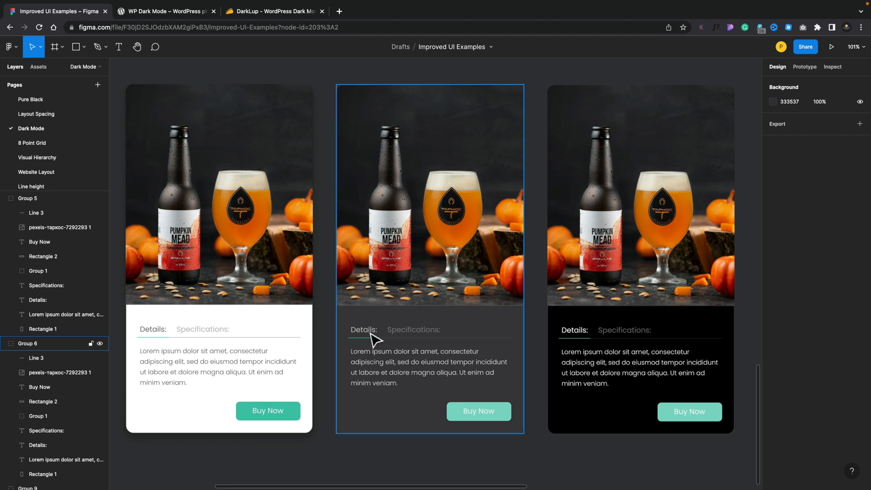
{"action": "mouse_move", "coordinate": [370, 354]}
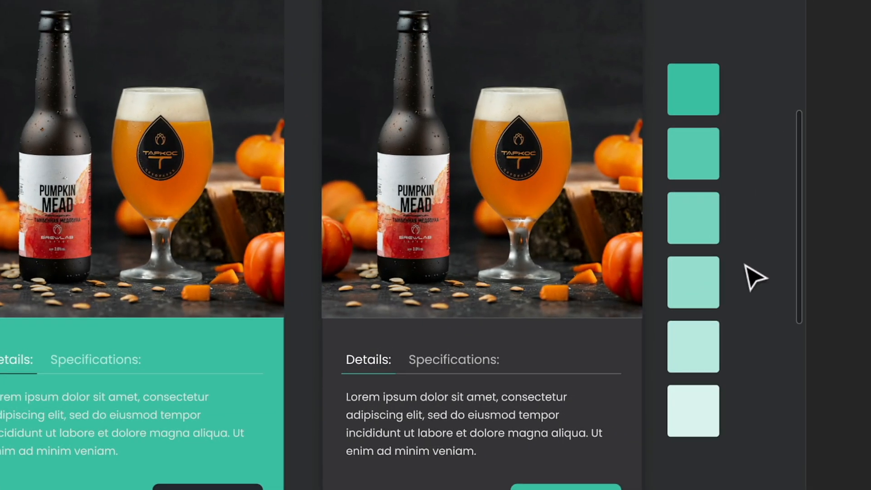
{"action": "mouse_move", "coordinate": [740, 134]}
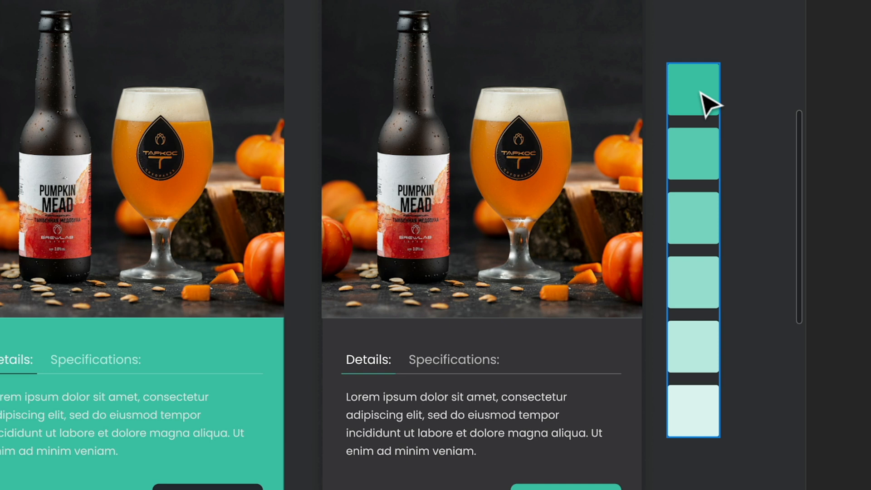
{"action": "mouse_move", "coordinate": [704, 313]}
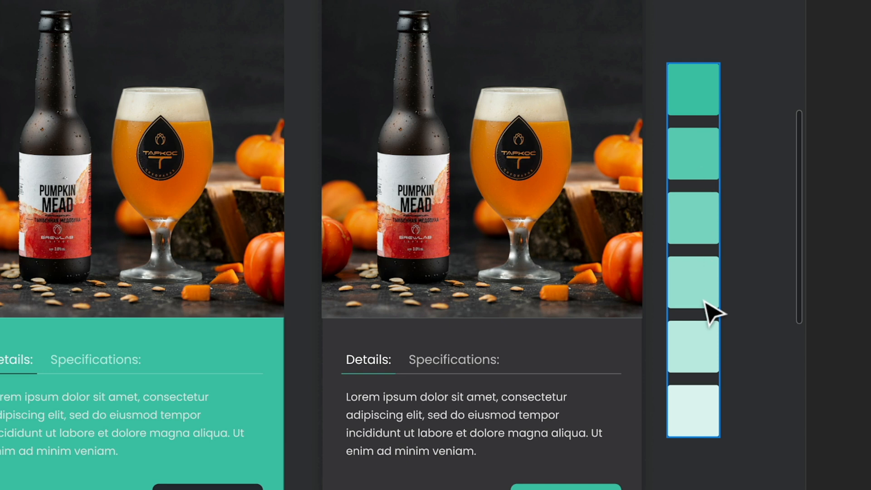
{"action": "mouse_move", "coordinate": [704, 349]}
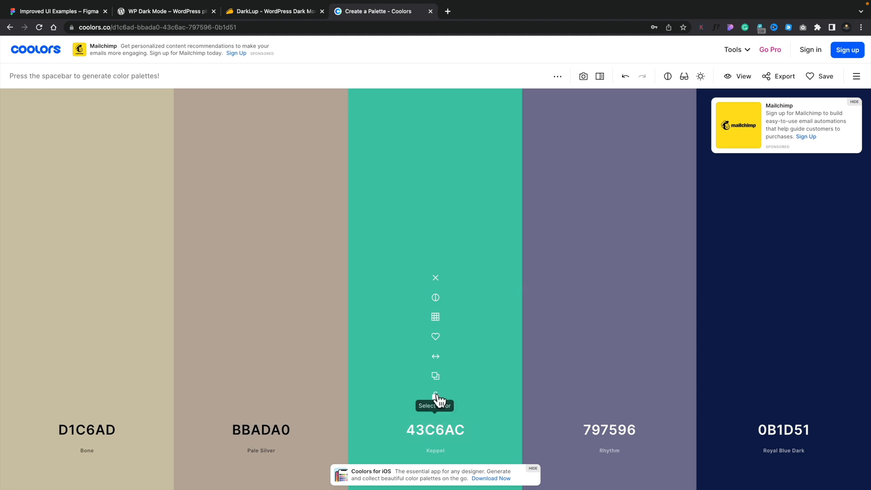
{"action": "mouse_move", "coordinate": [435, 317]}
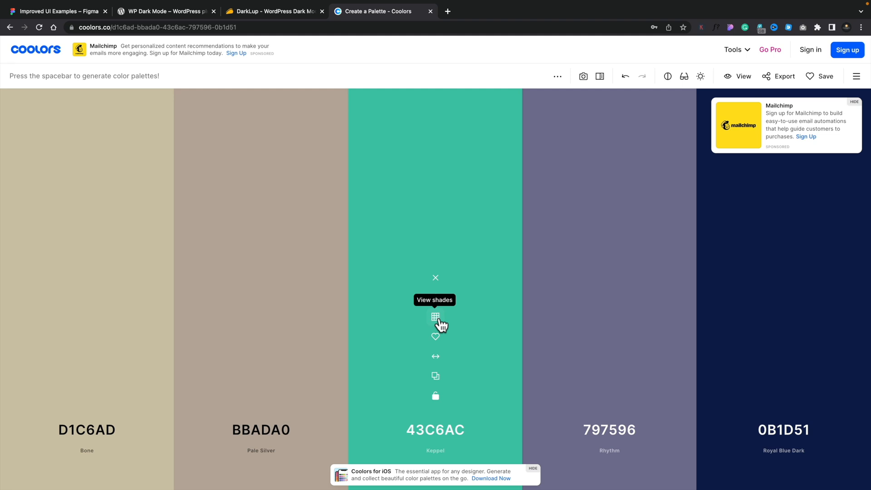
- View all shades of Keppel 43C6AC in Coolors, then return to Figma
{"action": "left_click", "coordinate": [435, 317]}
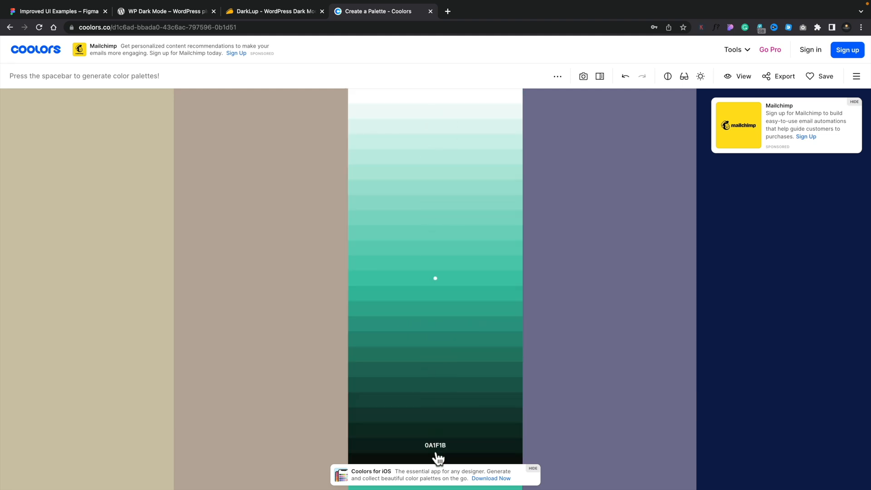
{"action": "mouse_move", "coordinate": [446, 307]}
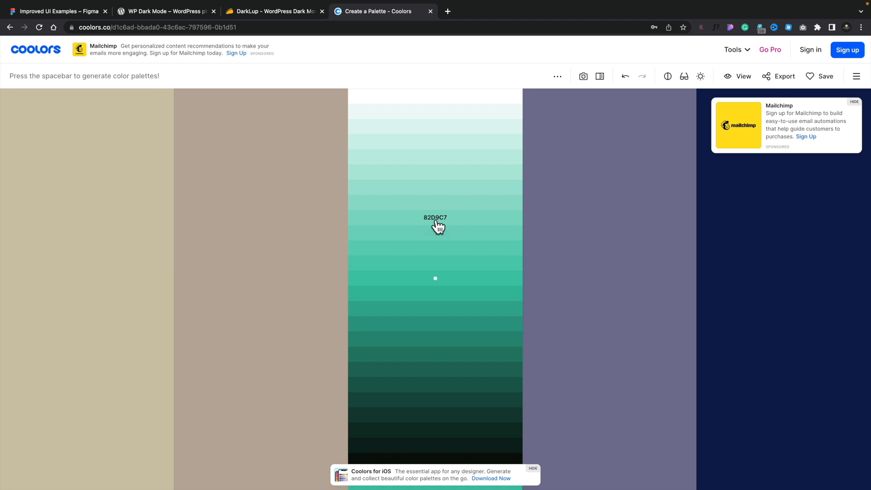
{"action": "mouse_move", "coordinate": [117, 16]}
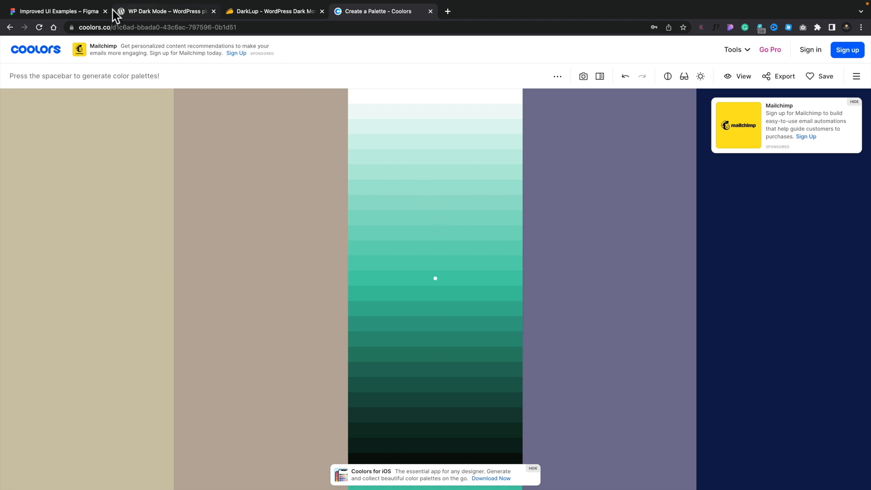
{"action": "left_click", "coordinate": [54, 9]}
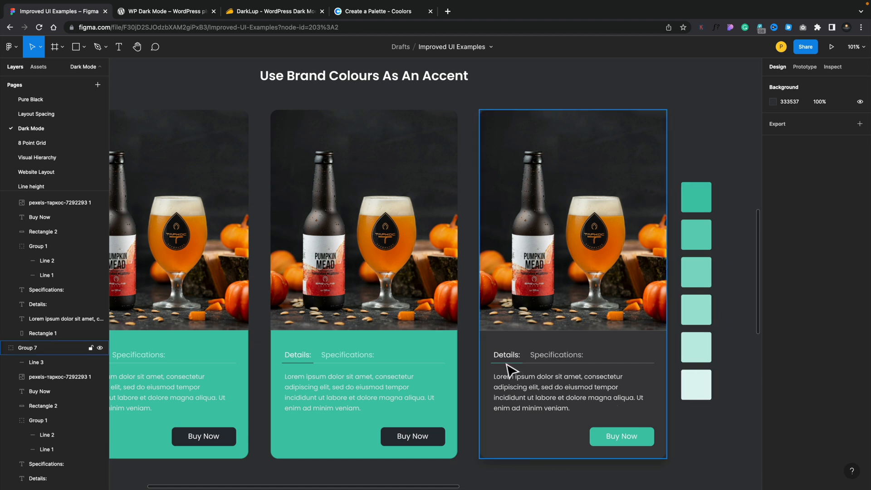
{"action": "mouse_move", "coordinate": [522, 390]}
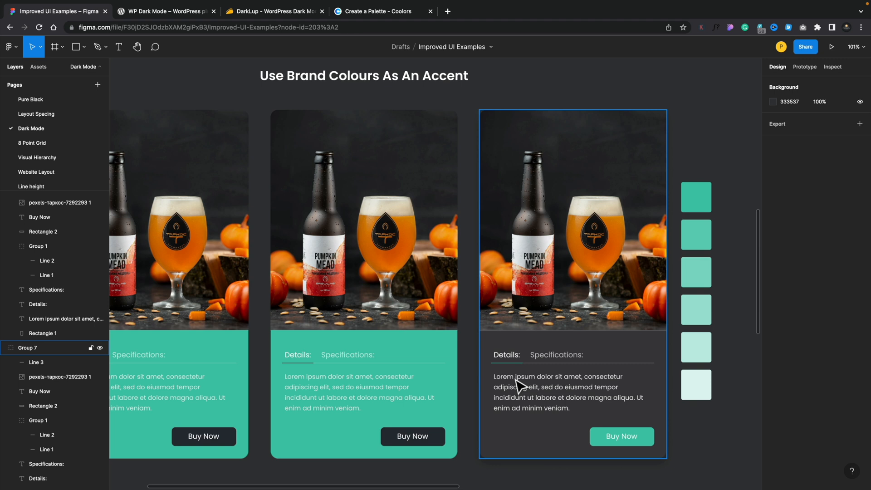
{"action": "left_click", "coordinate": [163, 10]}
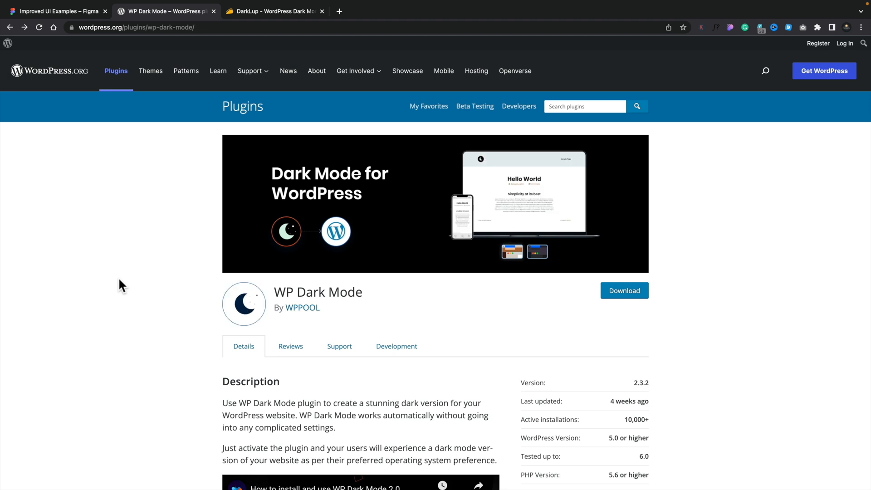
- Switch to the WP Dark Mode WordPress plugin page
{"action": "left_click", "coordinate": [272, 11]}
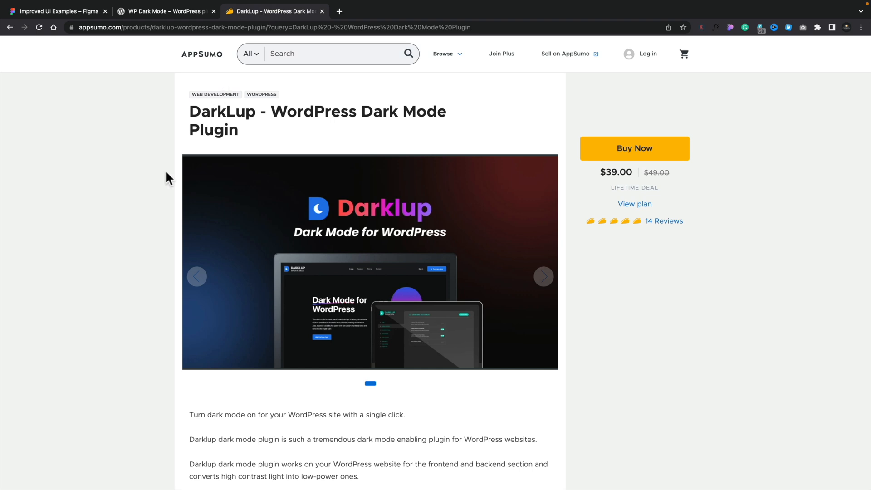
{"action": "mouse_move", "coordinate": [652, 183]}
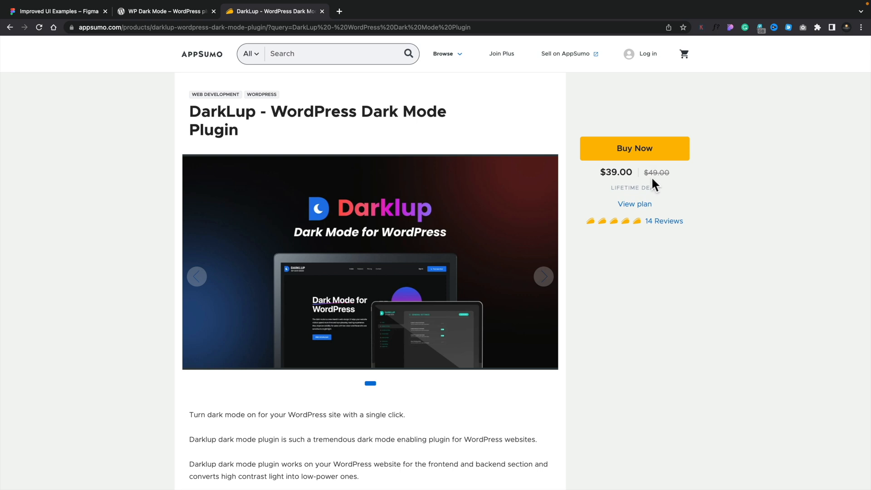
{"action": "mouse_move", "coordinate": [637, 209]}
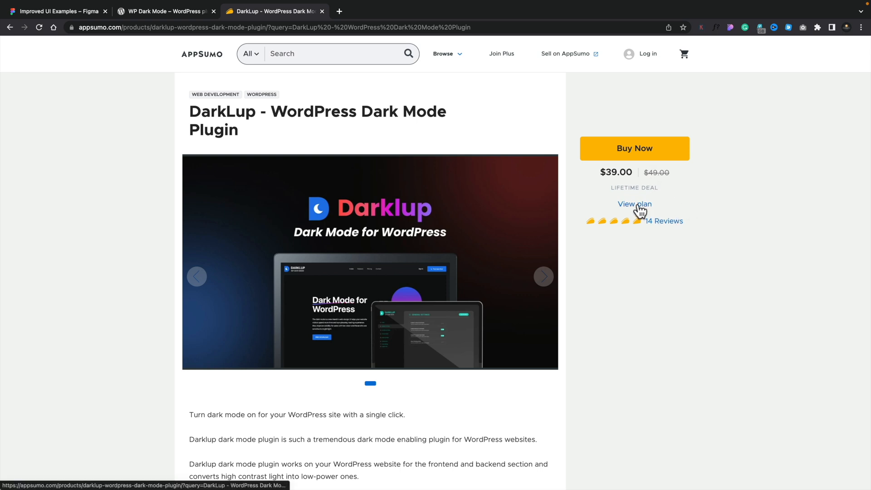
- View the plan details for the DarkLup WordPress Dark Mode Plugin deal
{"action": "left_click", "coordinate": [54, 9]}
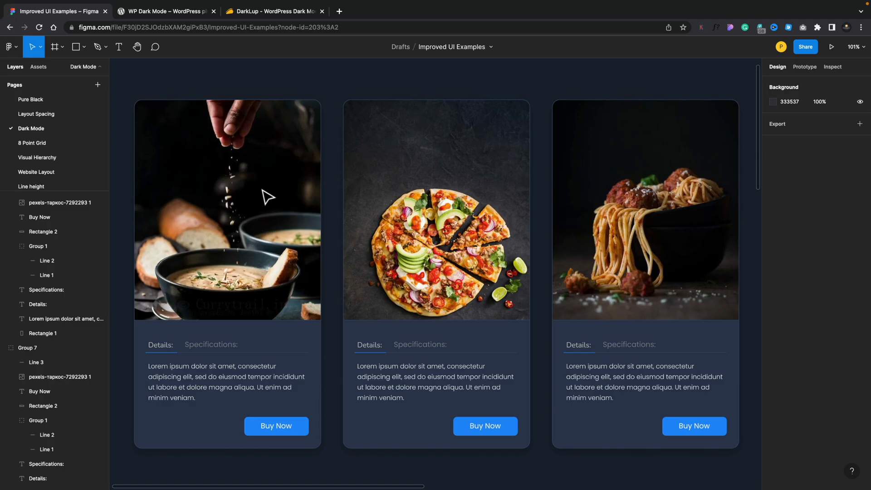